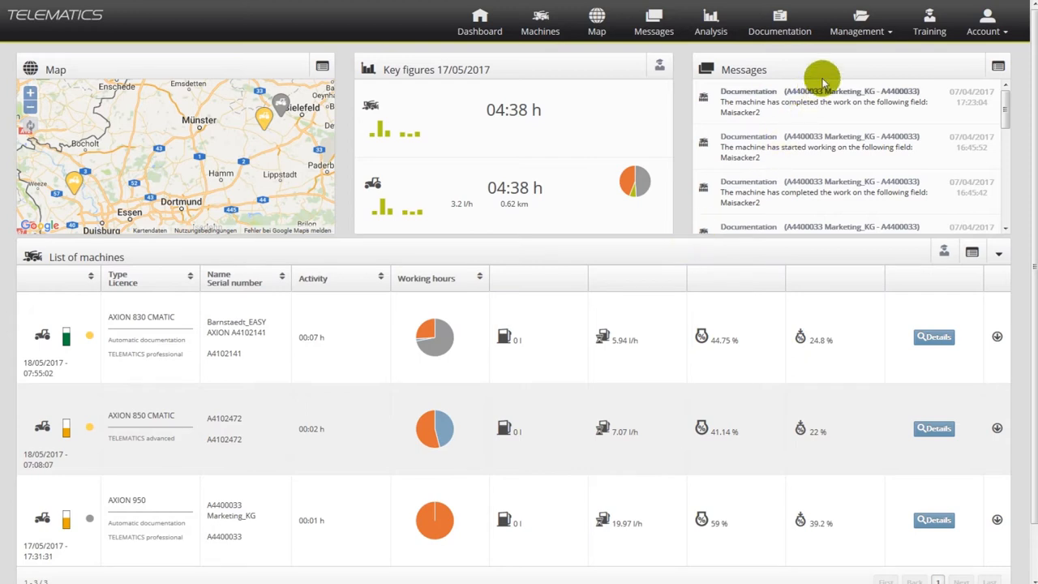
Navigate to Management > Machines to list the three registered machines and licences
click(856, 19)
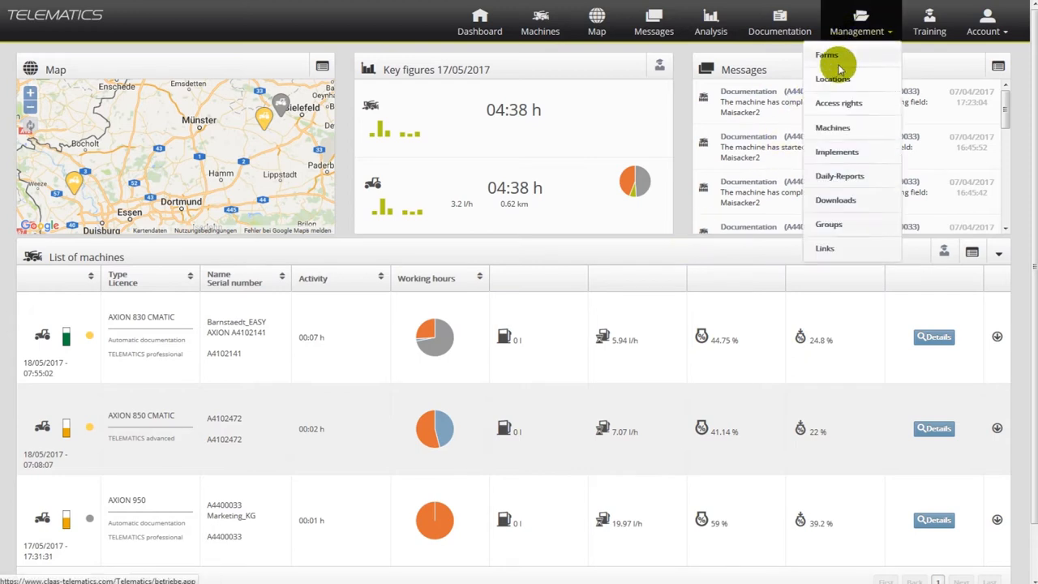
click(832, 126)
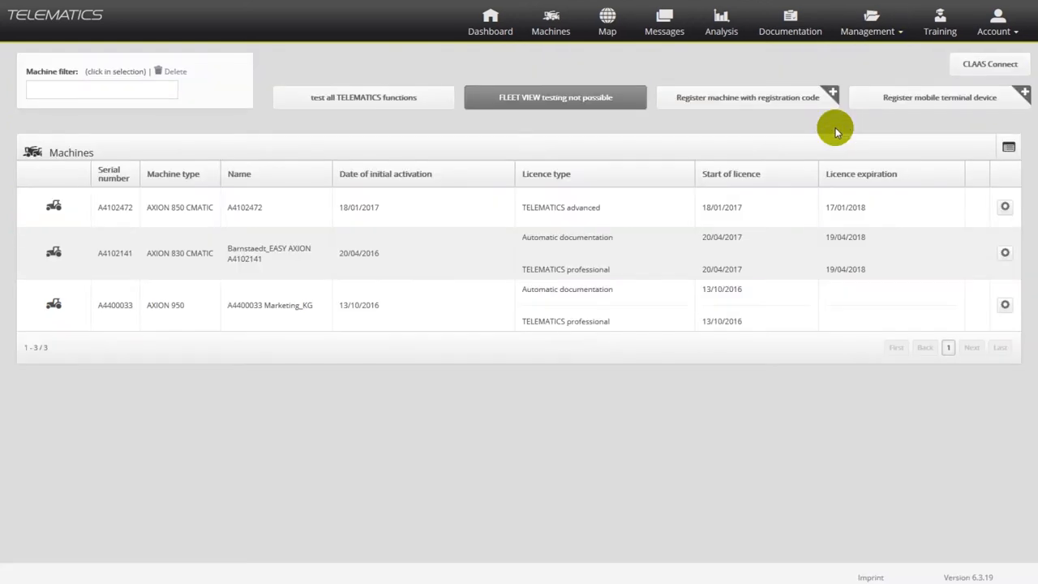
mouse_move(684, 127)
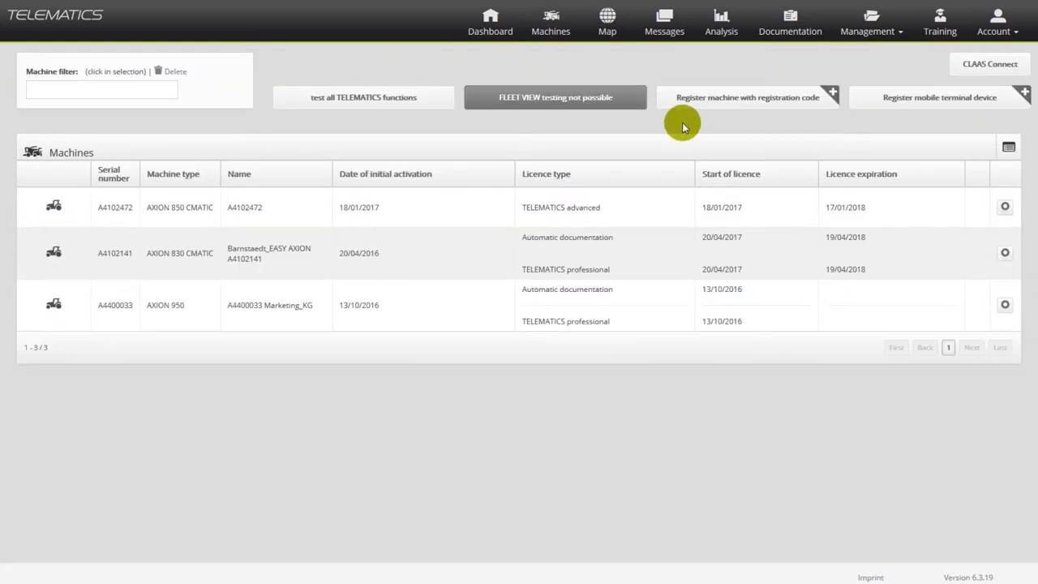
mouse_move(386, 115)
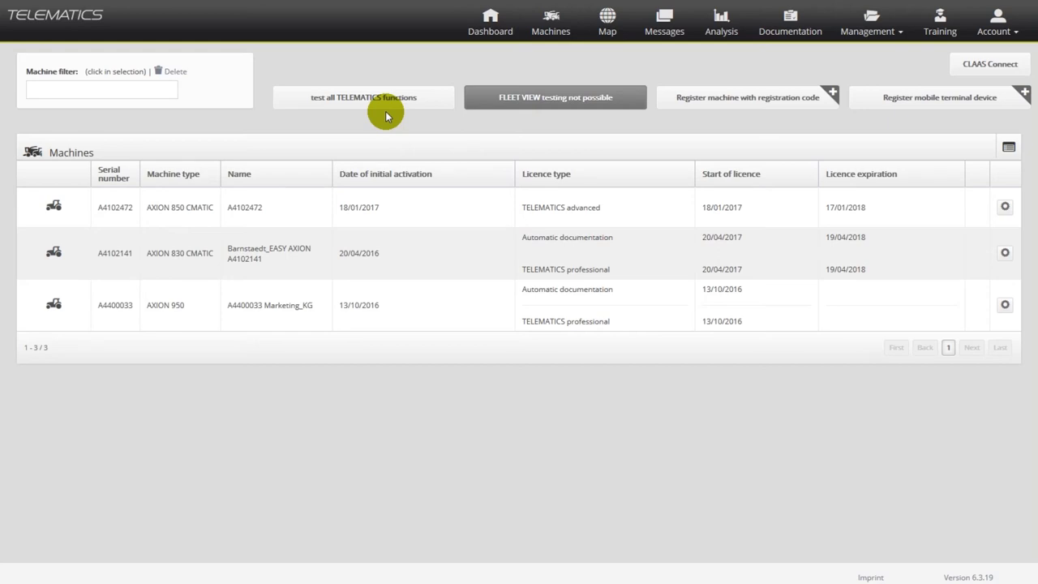
mouse_move(434, 120)
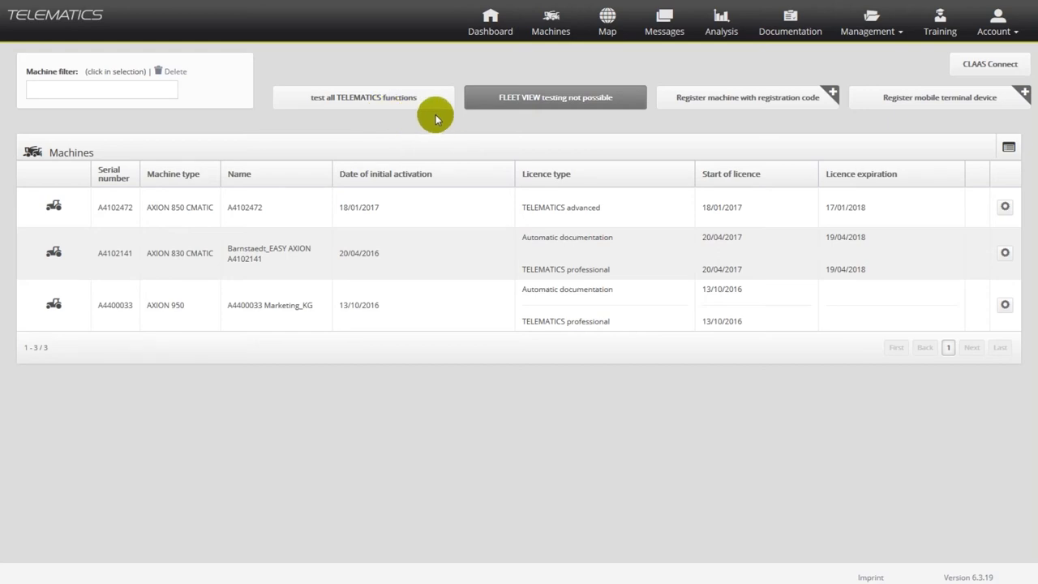